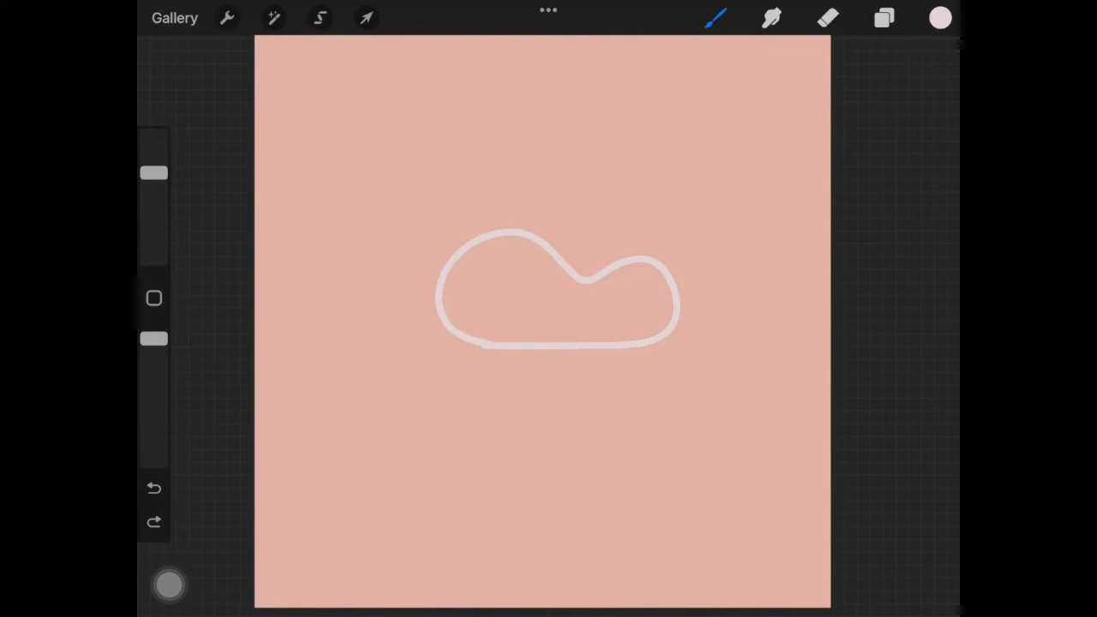
Step: ColorDrop the light pink swatch into the cloud outline to fill it solid
{"action": "left_click", "coordinate": [825, 17]}
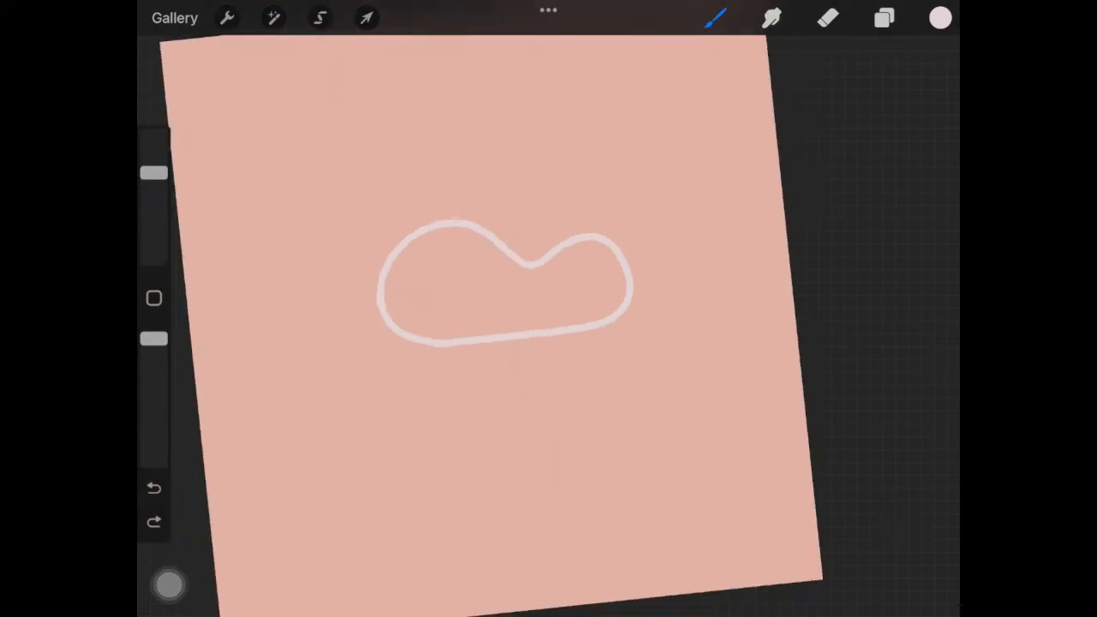
{"action": "left_click", "coordinate": [506, 292]}
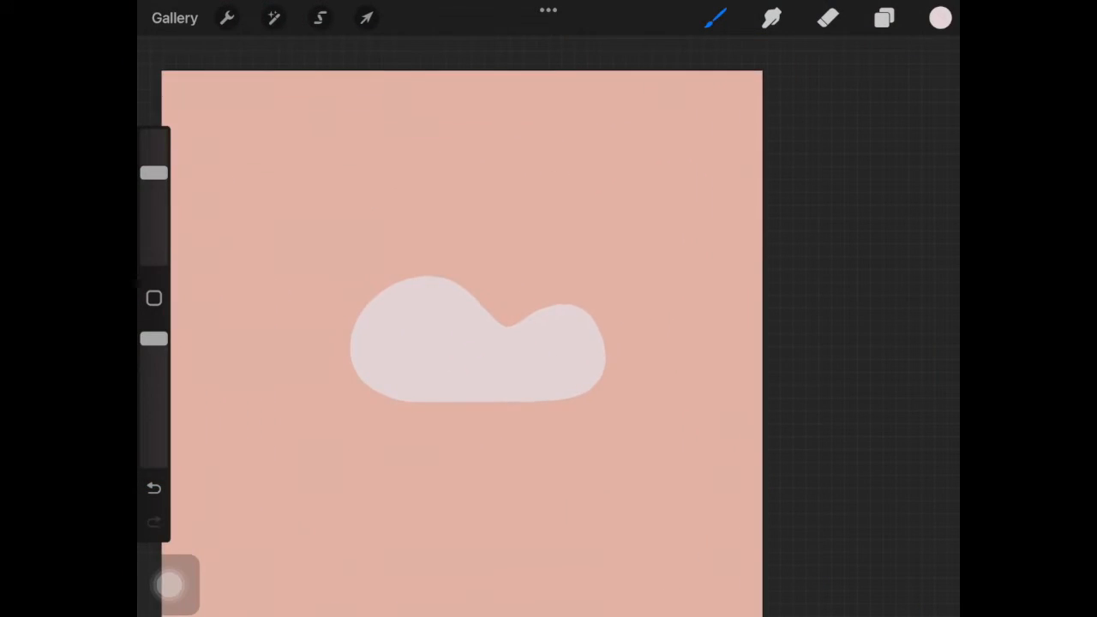
Step: Add a separate layer for the sun and fill its circle with yellow
{"action": "left_click", "coordinate": [884, 17]}
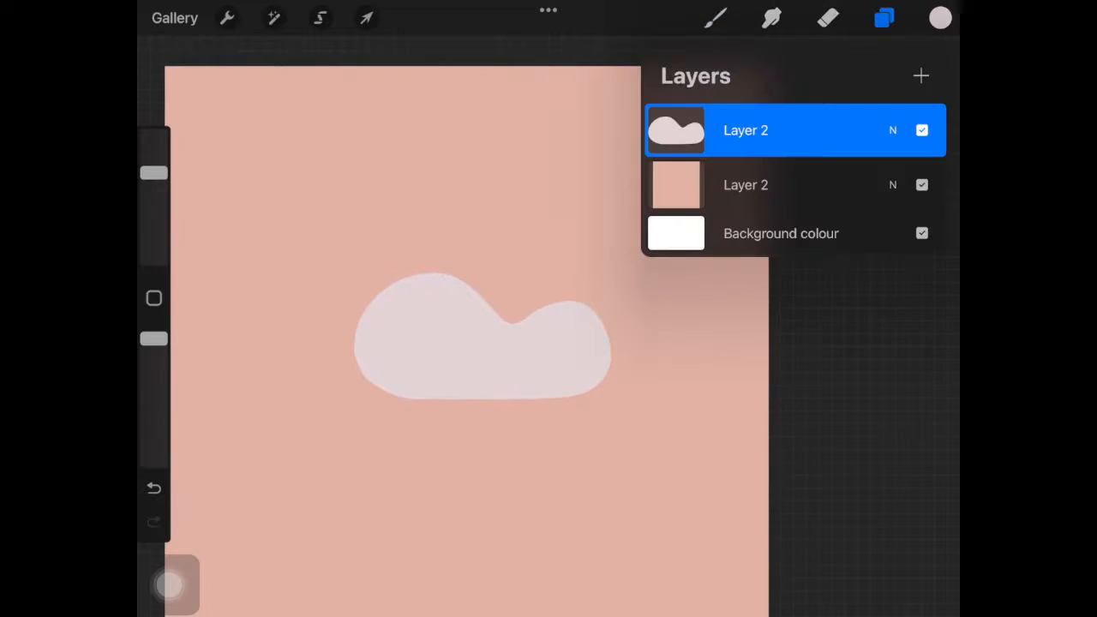
{"action": "left_click", "coordinate": [919, 76]}
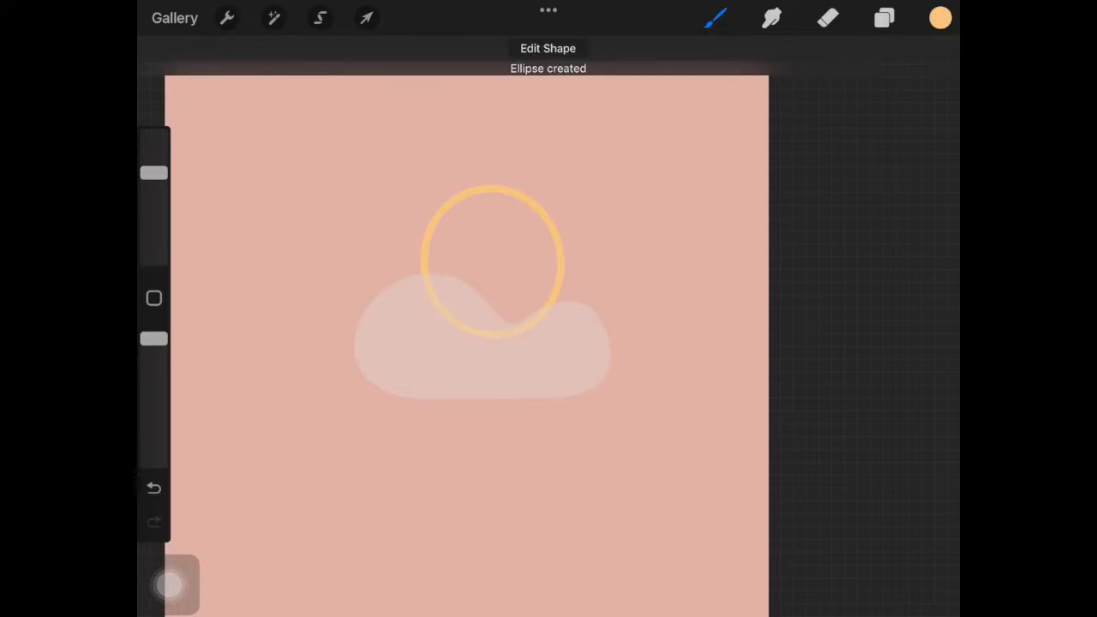
{"action": "left_click", "coordinate": [882, 18]}
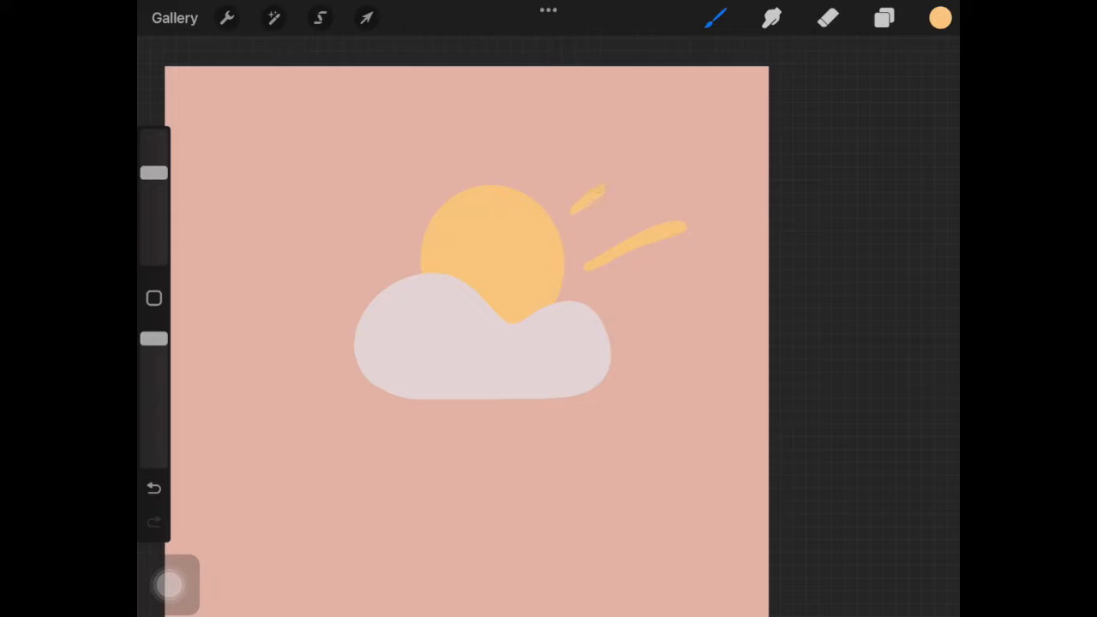
Step: Undo two ray strokes and repaint a long right ray and a short upper ray
{"action": "left_click", "coordinate": [151, 488]}
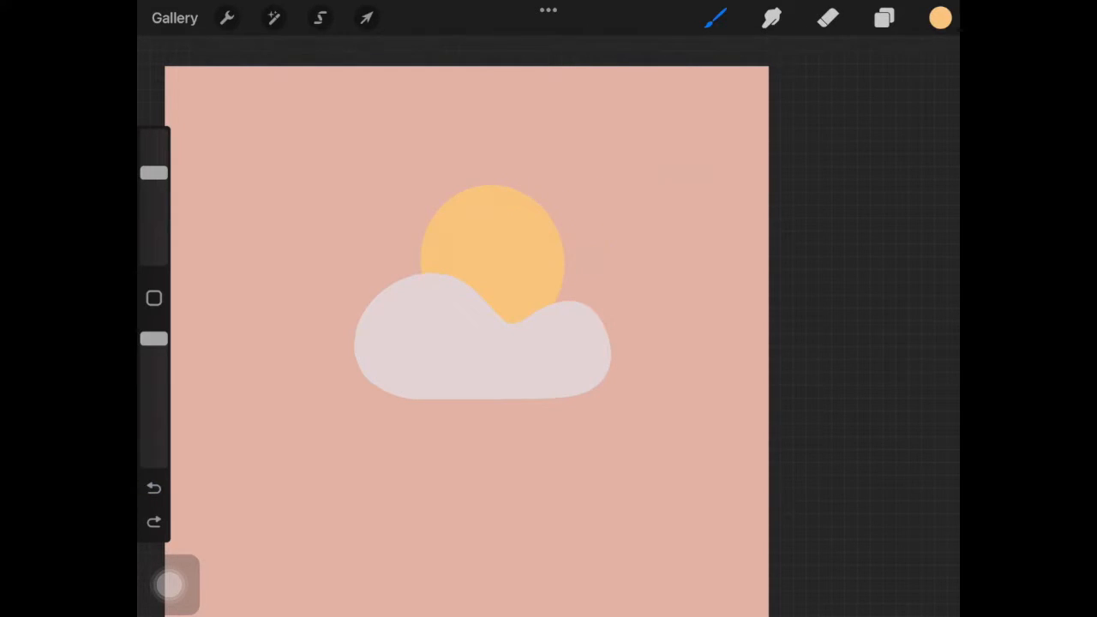
{"action": "left_click_drag", "start_coordinate": [583, 270], "coordinate": [694, 244]}
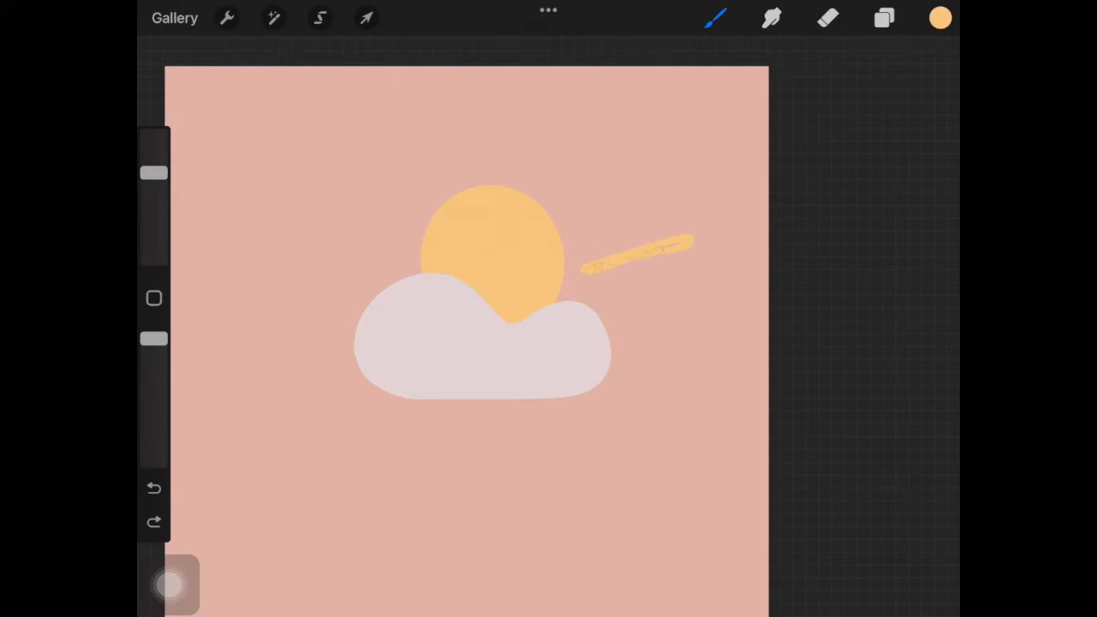
{"action": "left_click_drag", "start_coordinate": [583, 218], "coordinate": [613, 201]}
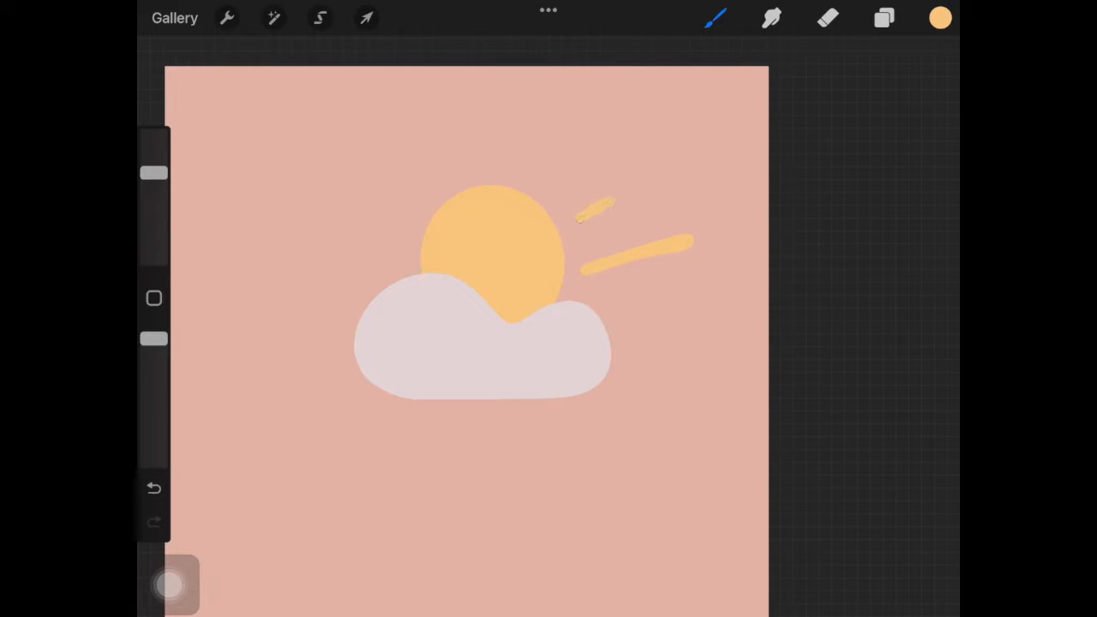
{"action": "left_click", "coordinate": [716, 17]}
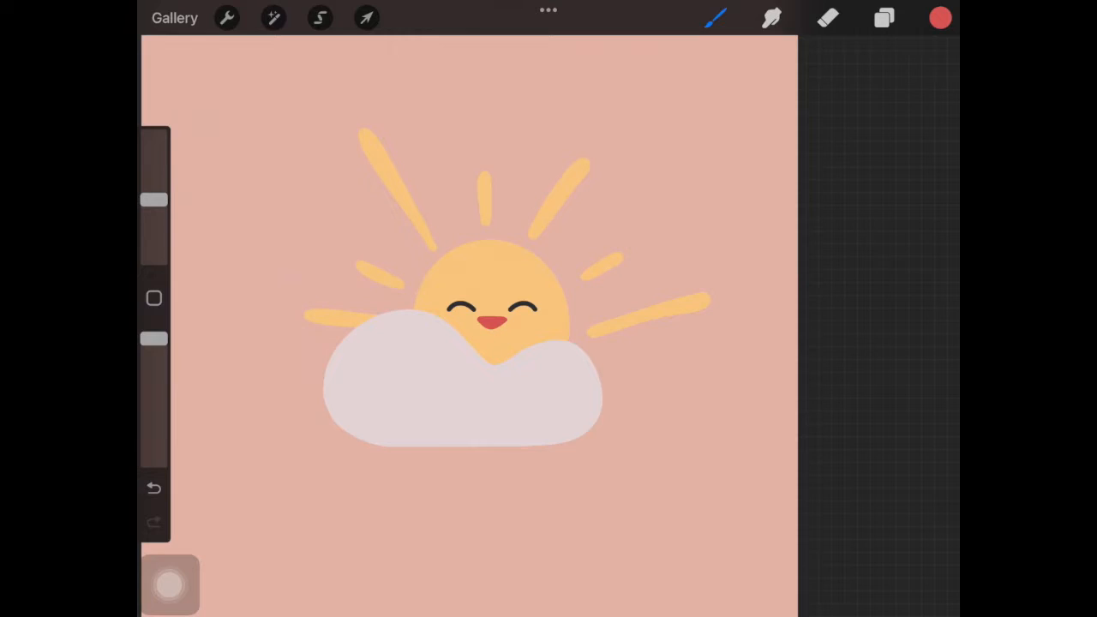
Step: Airbrush soft muted-pink shadows along the cloud's lower edge on a clipping layer
{"action": "left_click", "coordinate": [940, 17]}
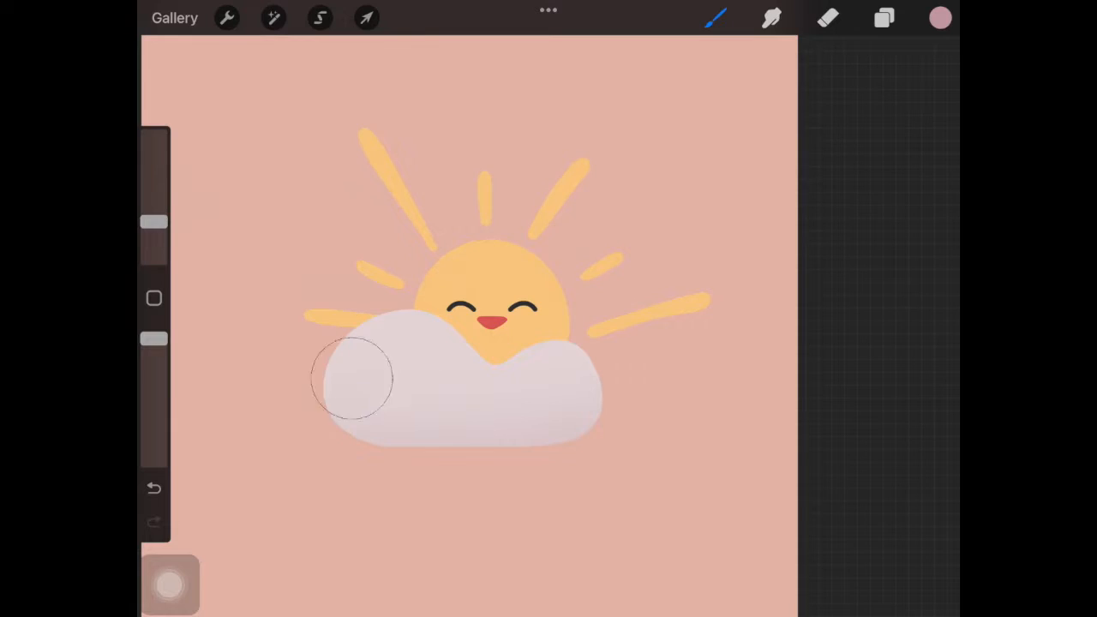
{"action": "mouse_move", "coordinate": [666, 428]}
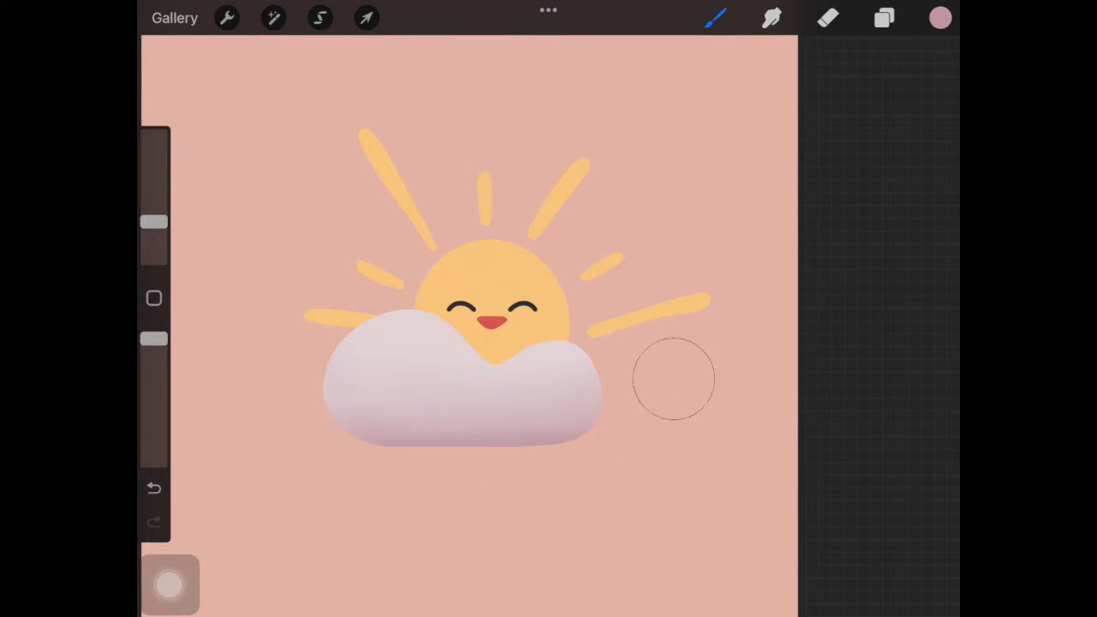
{"action": "mouse_move", "coordinate": [617, 368]}
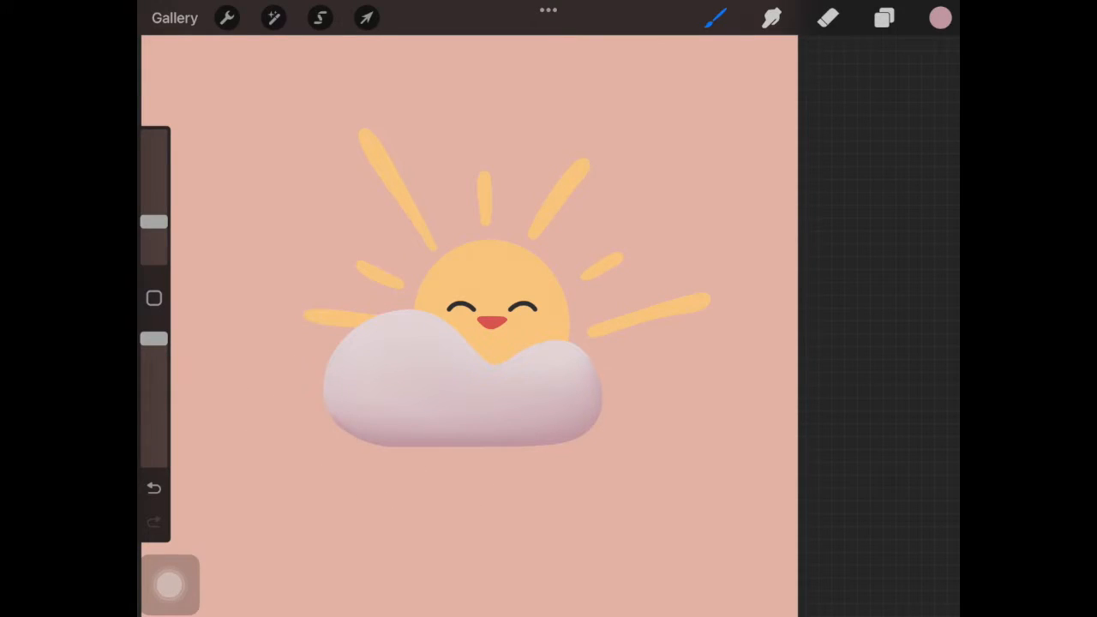
{"action": "left_click", "coordinate": [884, 19]}
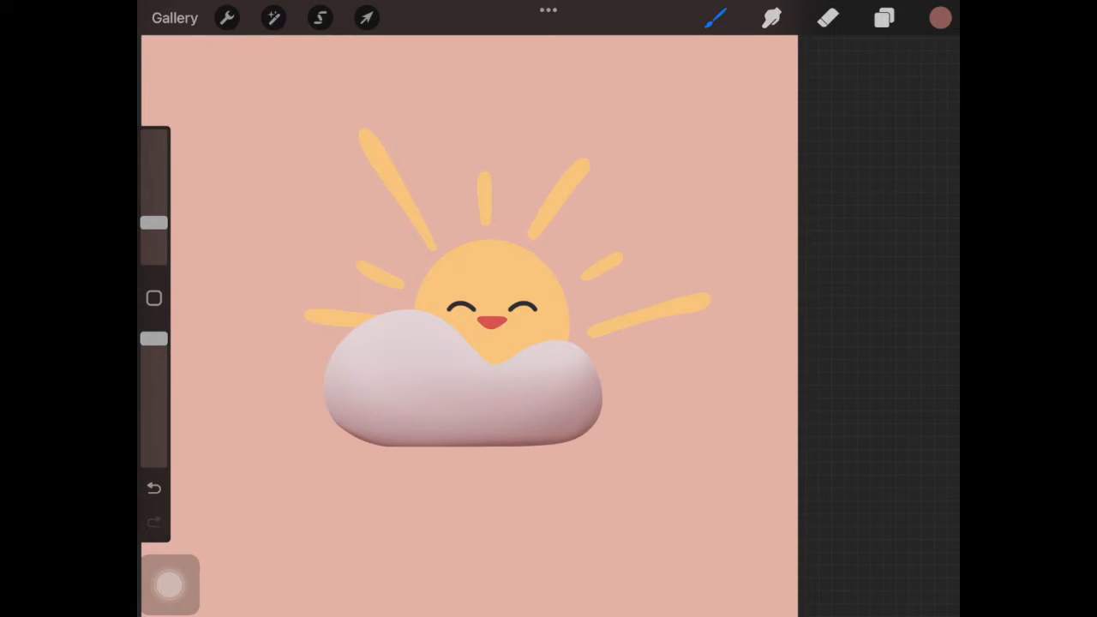
Step: Adjust the Classic colour square to a deeper, more saturated orange for the sun's shadow
{"action": "left_click", "coordinate": [939, 19]}
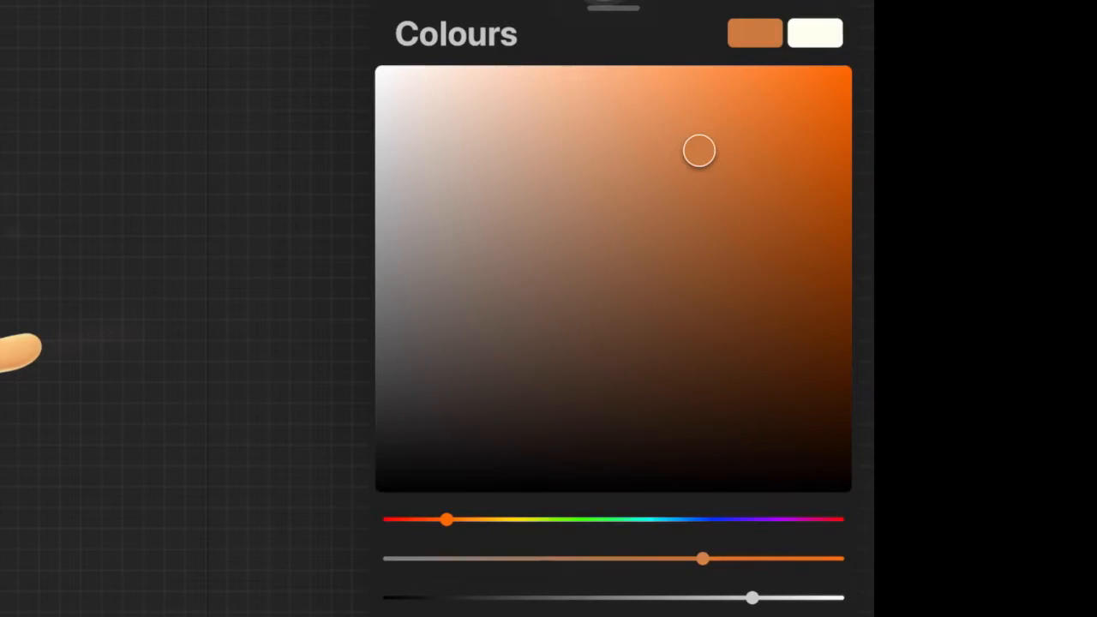
{"action": "left_click_drag", "start_coordinate": [446, 518], "coordinate": [383, 519]}
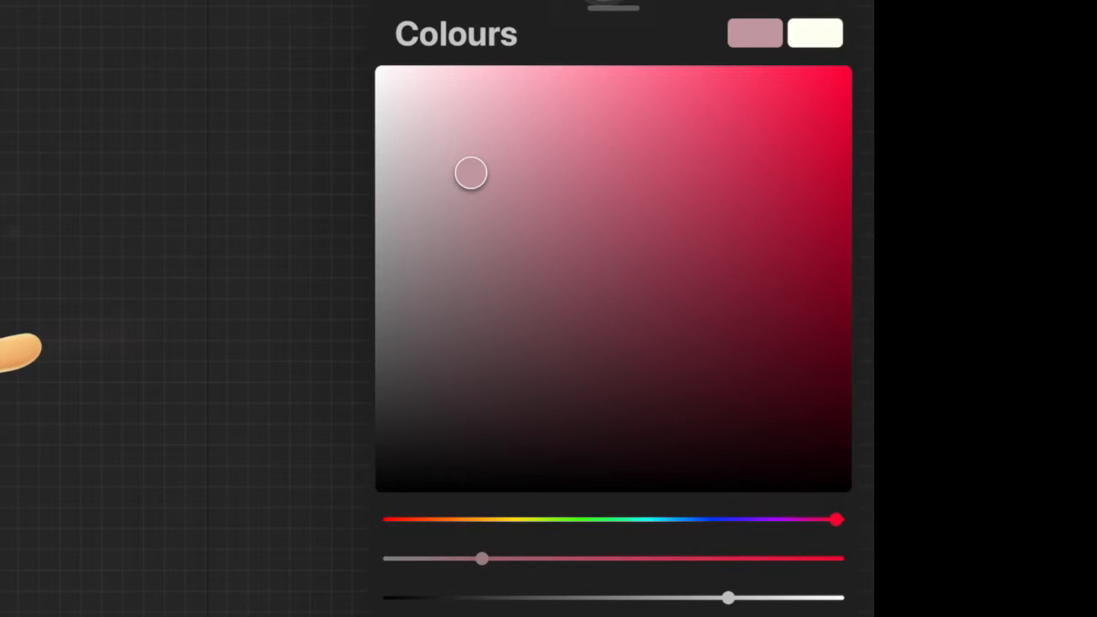
{"action": "left_click_drag", "start_coordinate": [836, 518], "coordinate": [400, 518]}
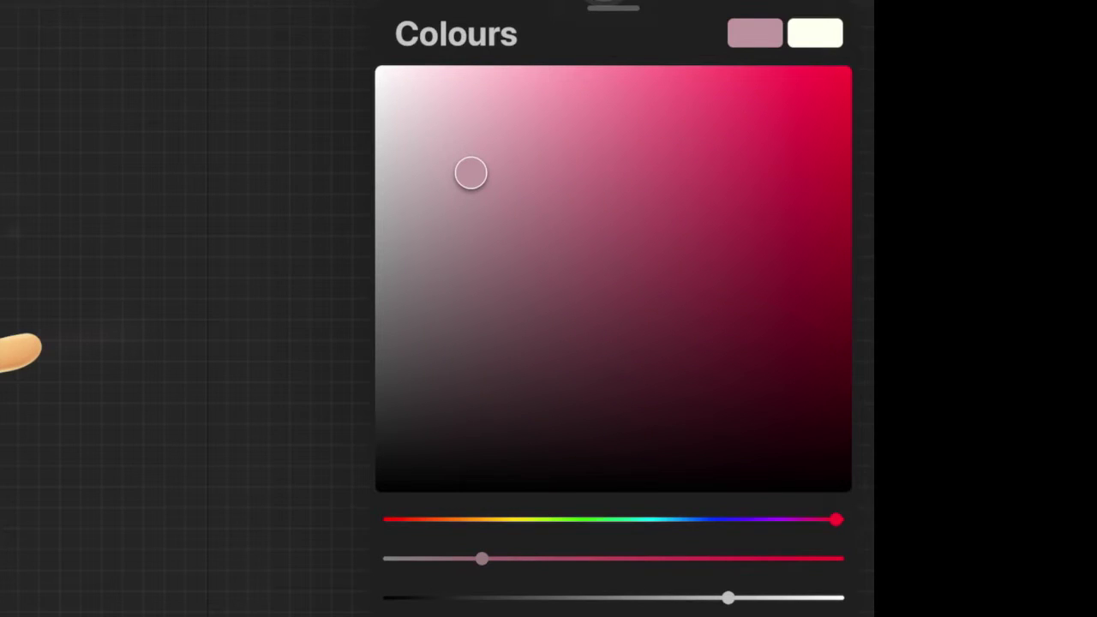
{"action": "left_click_drag", "start_coordinate": [835, 519], "coordinate": [400, 519]}
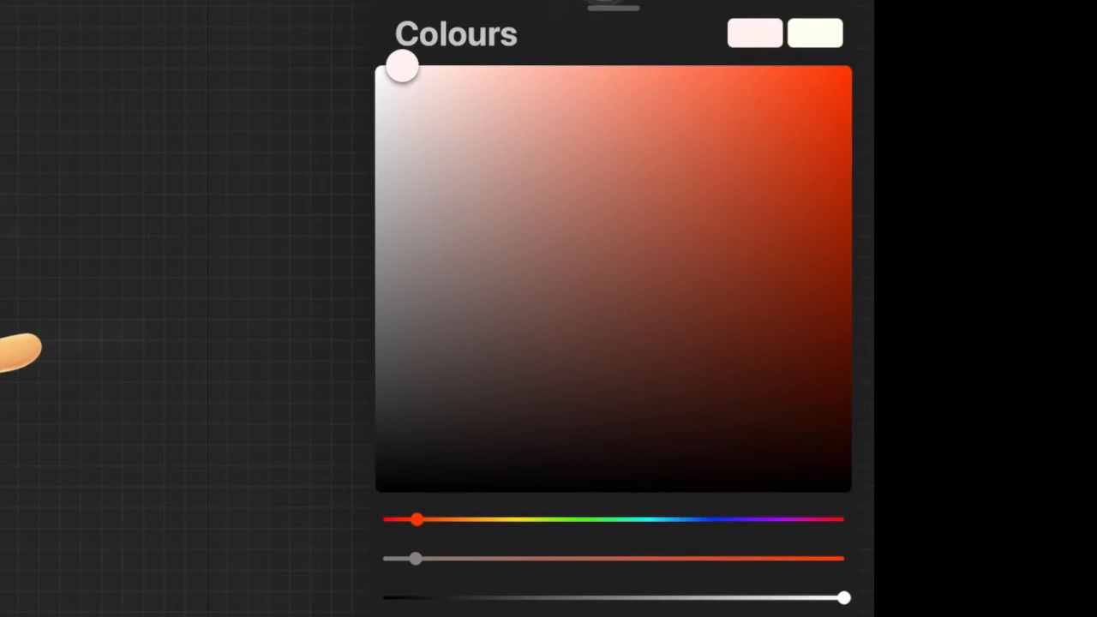
{"action": "left_click_drag", "start_coordinate": [416, 518], "coordinate": [470, 518]}
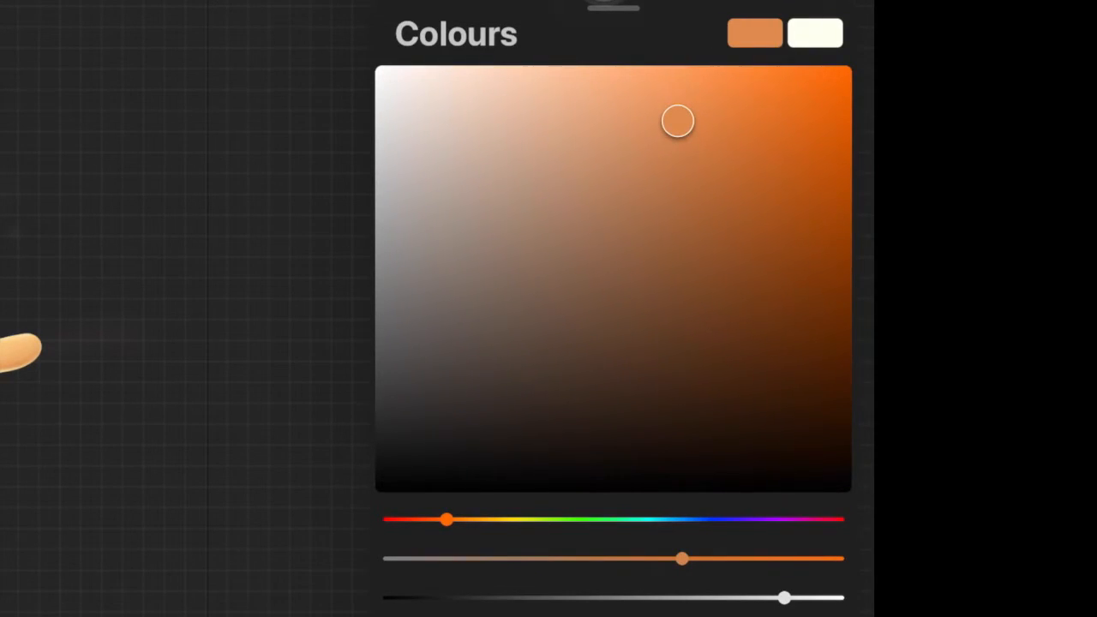
{"action": "left_click_drag", "start_coordinate": [446, 519], "coordinate": [482, 519]}
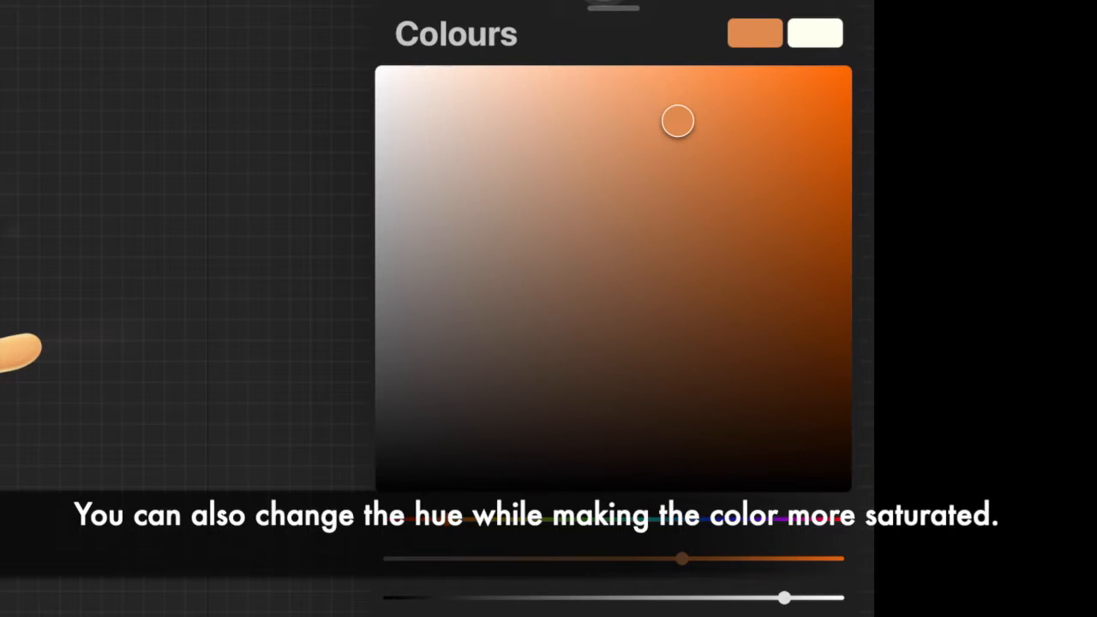
{"action": "left_click_drag", "start_coordinate": [677, 121], "coordinate": [699, 151]}
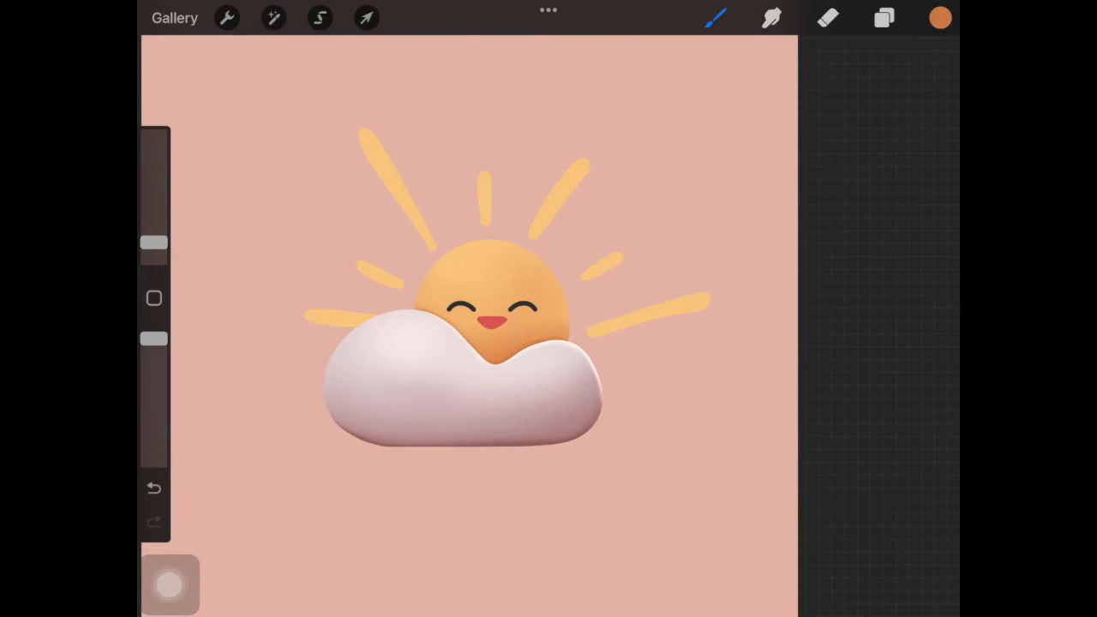
Step: Airbrush an orange shadow along the sun's edge and a light yellow highlight on top
{"action": "left_click", "coordinate": [881, 19]}
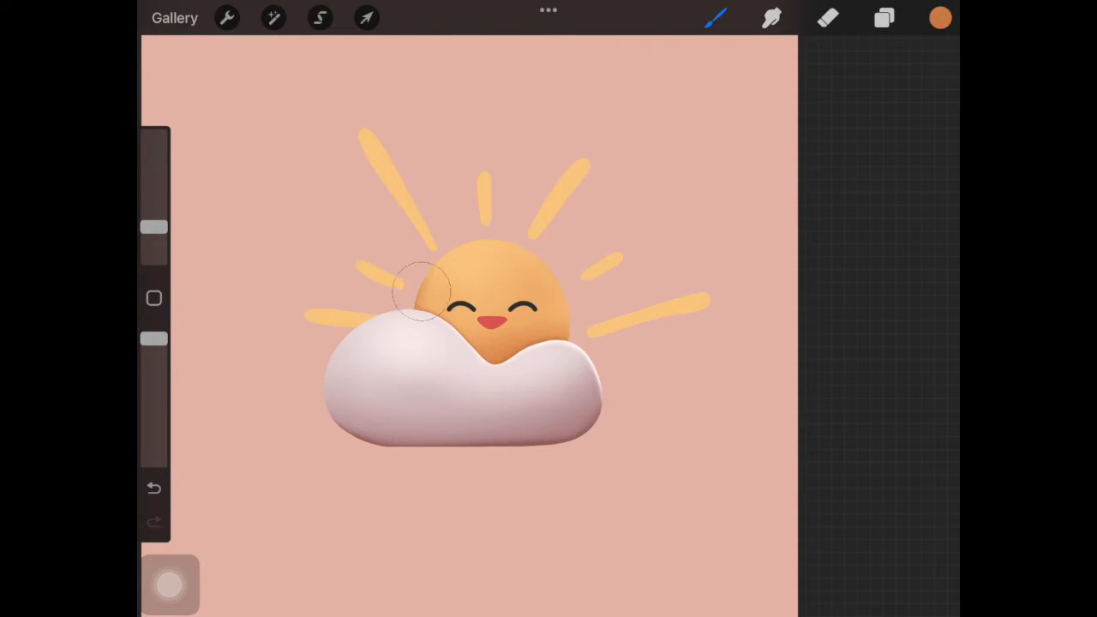
{"action": "left_click", "coordinate": [940, 15]}
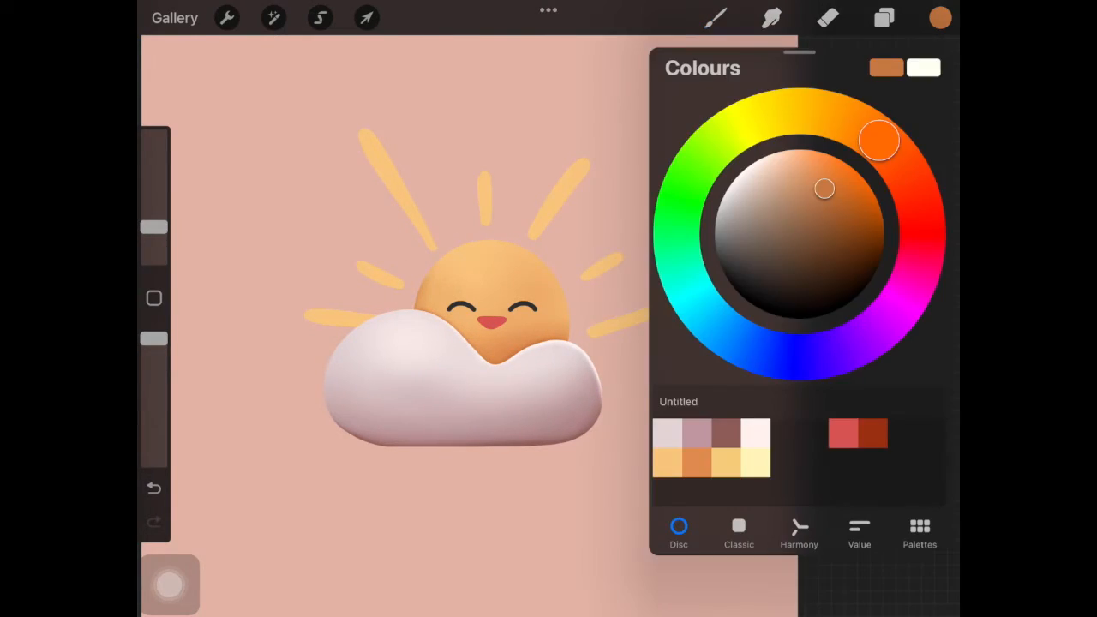
{"action": "left_click", "coordinate": [940, 15]}
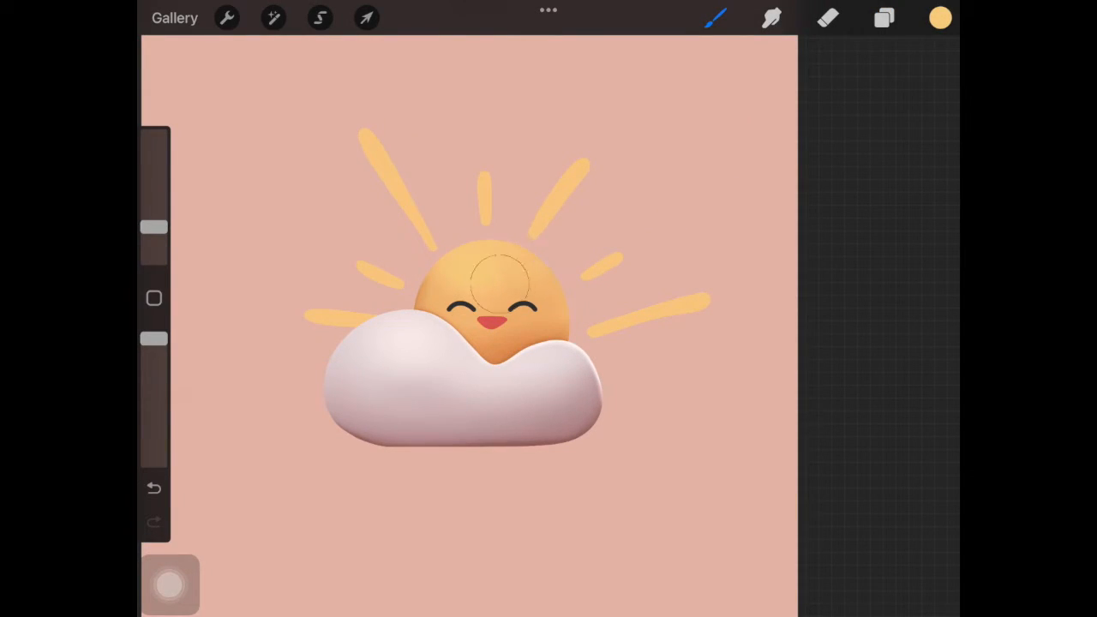
{"action": "left_click", "coordinate": [936, 15]}
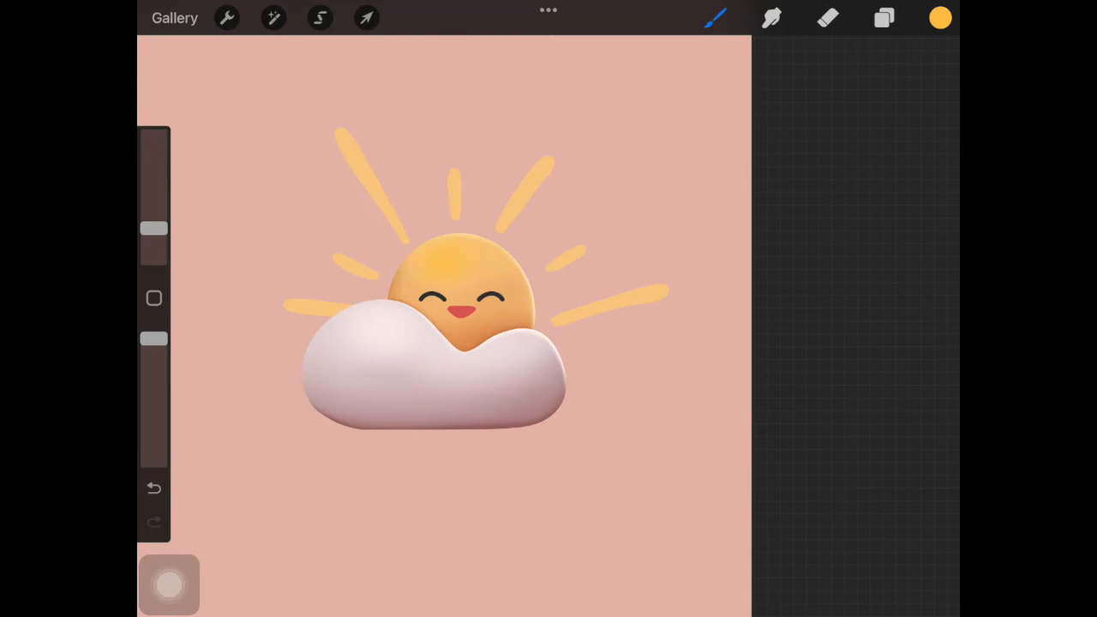
Step: Pick a pale cream tone and airbrush it over the sun's upper highlight
{"action": "left_click", "coordinate": [939, 15]}
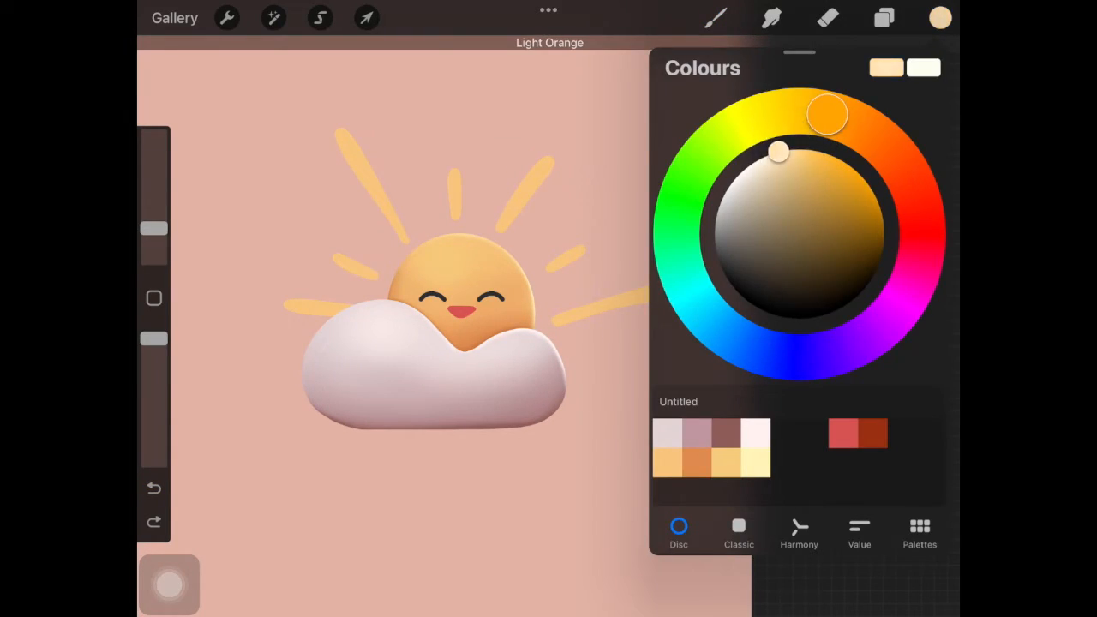
{"action": "left_click", "coordinate": [940, 13]}
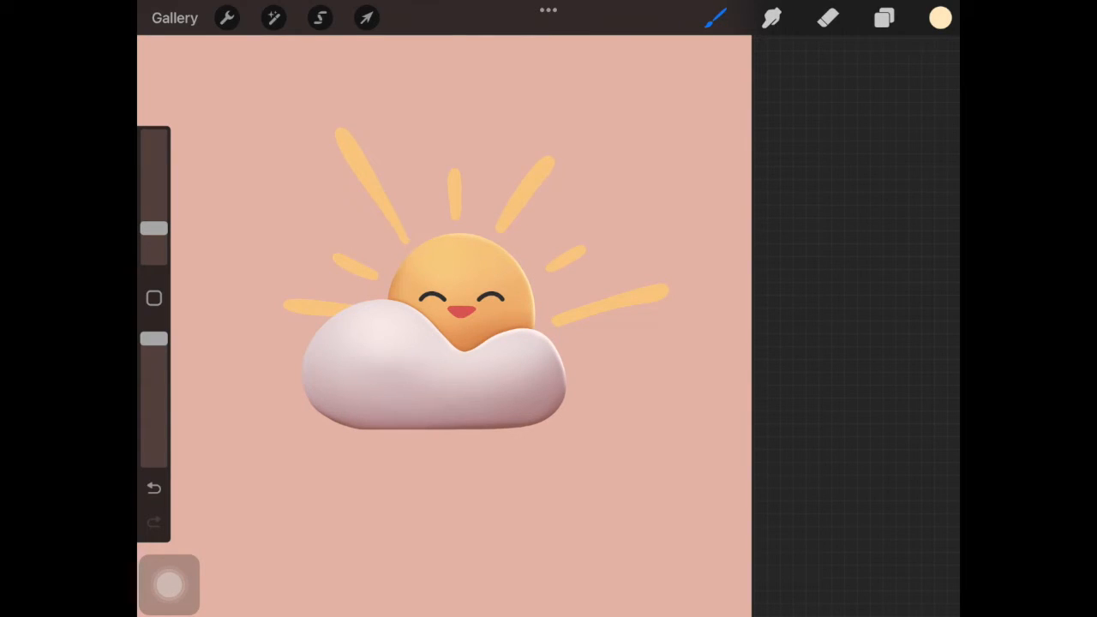
{"action": "left_click", "coordinate": [884, 18]}
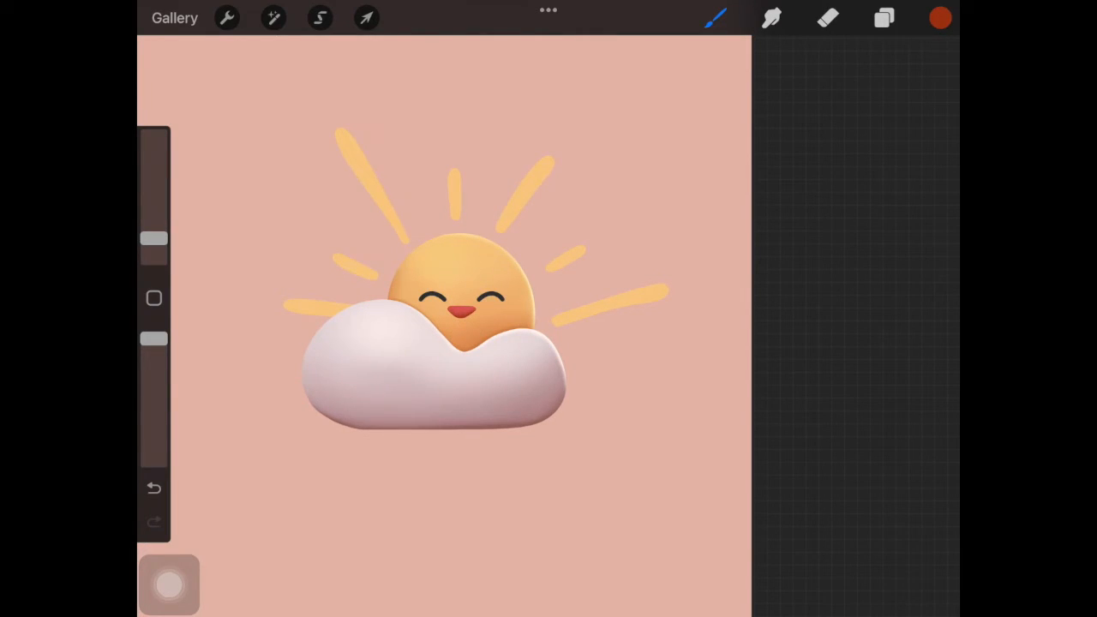
Step: Airbrush red shading on the nose layer and sampled dark shading on the eyes layer
{"action": "left_click", "coordinate": [884, 19]}
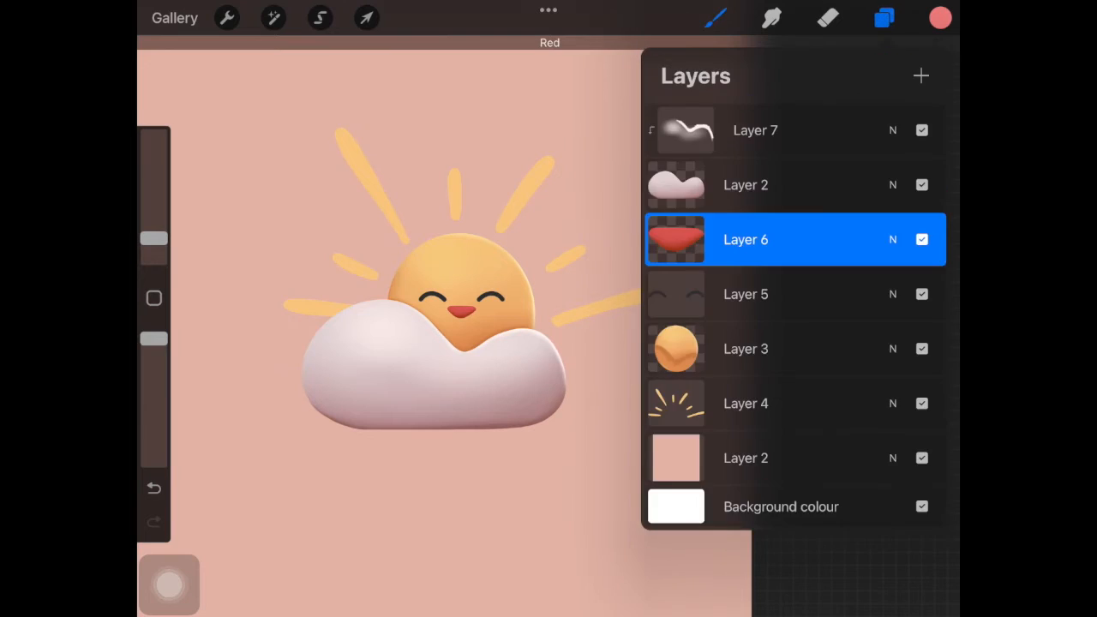
{"action": "left_click", "coordinate": [882, 19]}
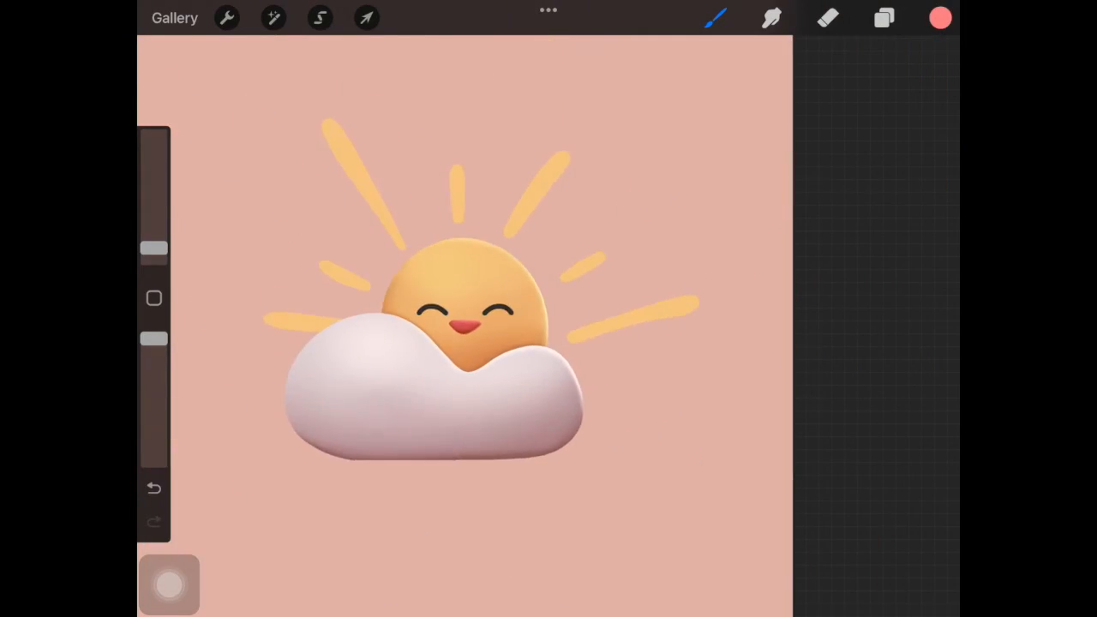
{"action": "left_click", "coordinate": [884, 17]}
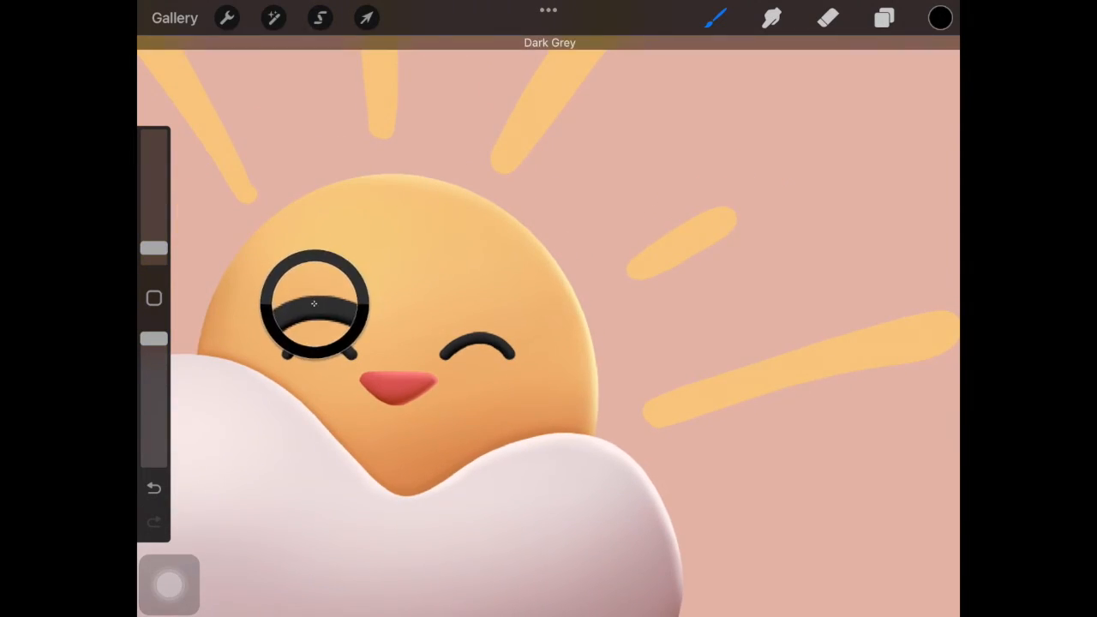
{"action": "left_click", "coordinate": [940, 17]}
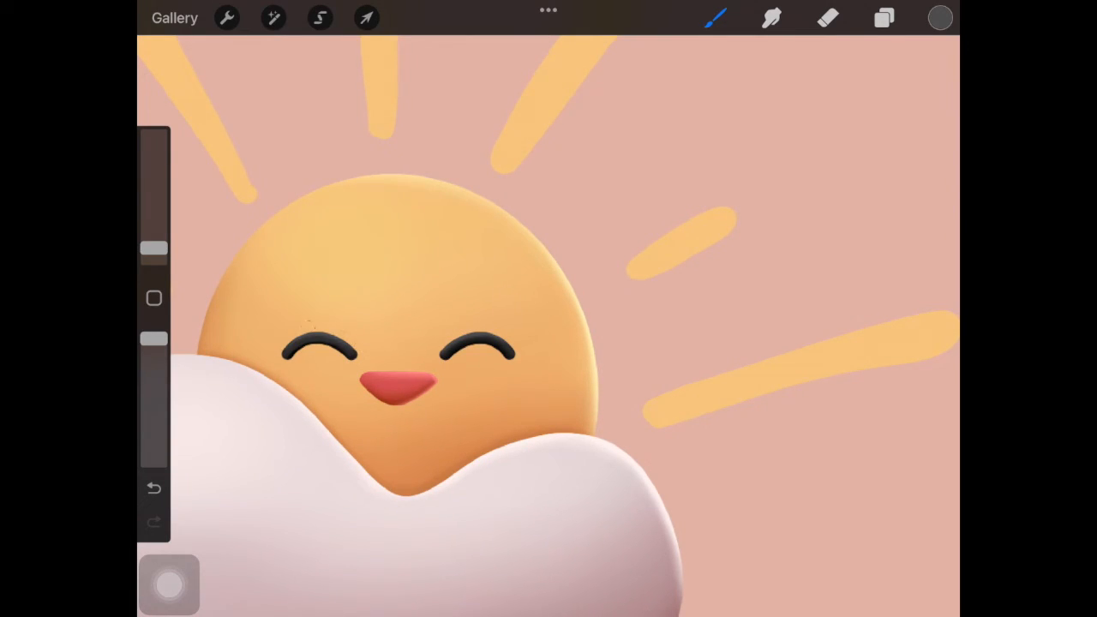
{"action": "left_click", "coordinate": [882, 17]}
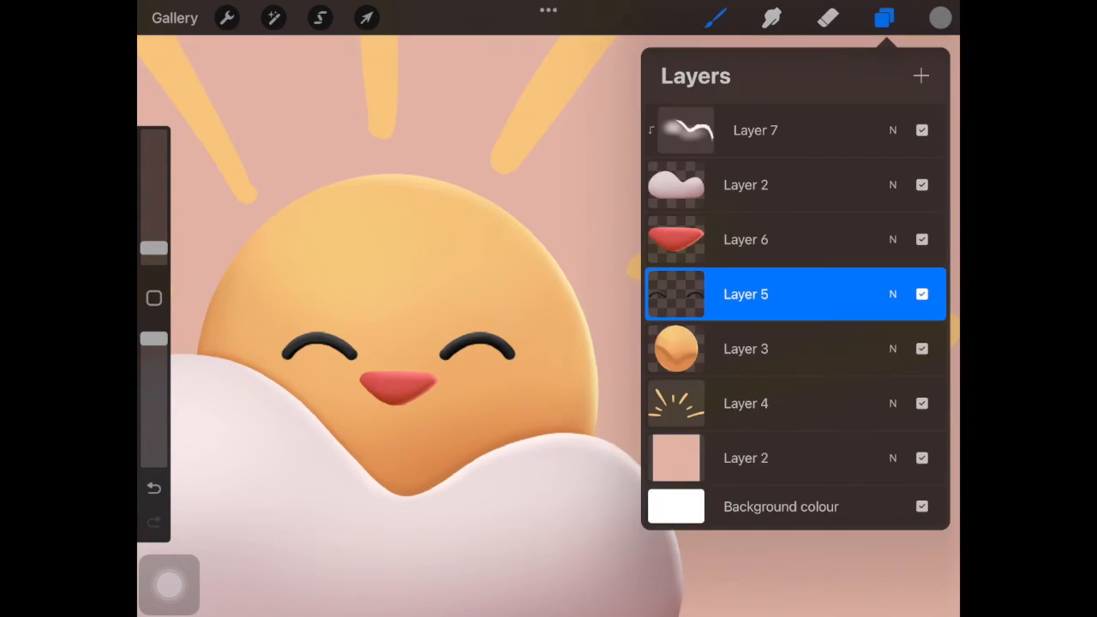
{"action": "left_click", "coordinate": [885, 17]}
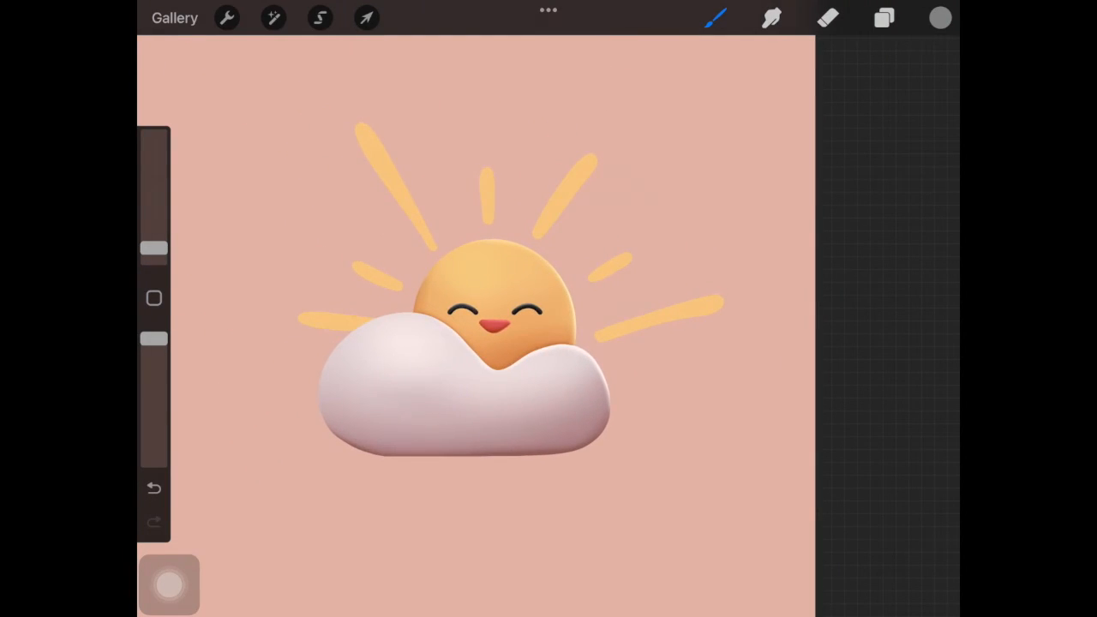
Step: Shade the sun rays with orange and view the whole drawing
{"action": "left_click", "coordinate": [883, 17]}
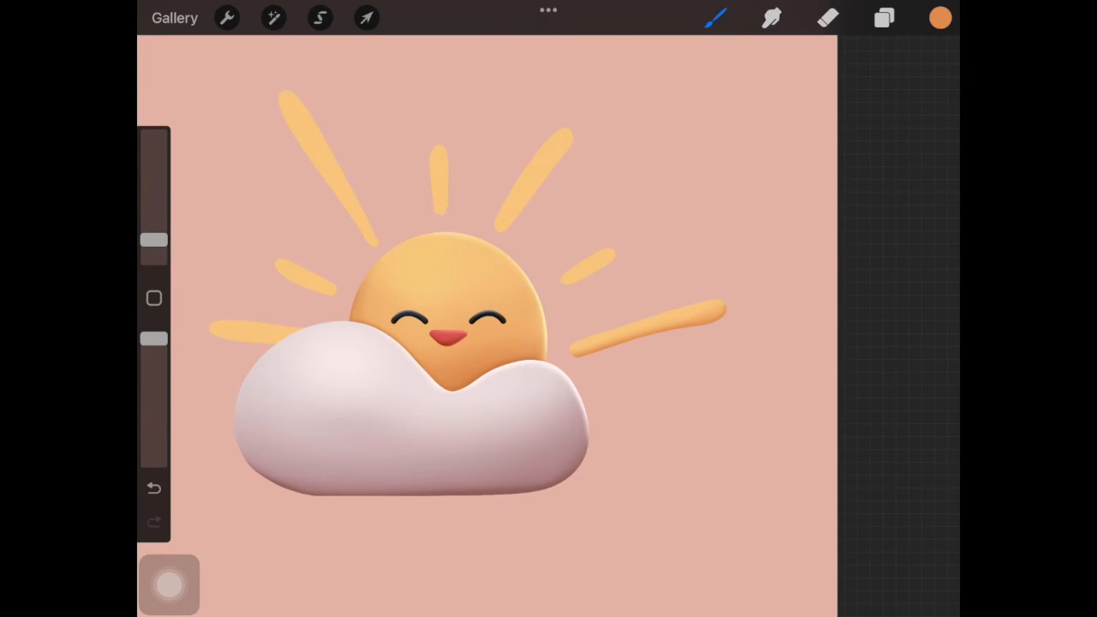
{"action": "left_click", "coordinate": [940, 16]}
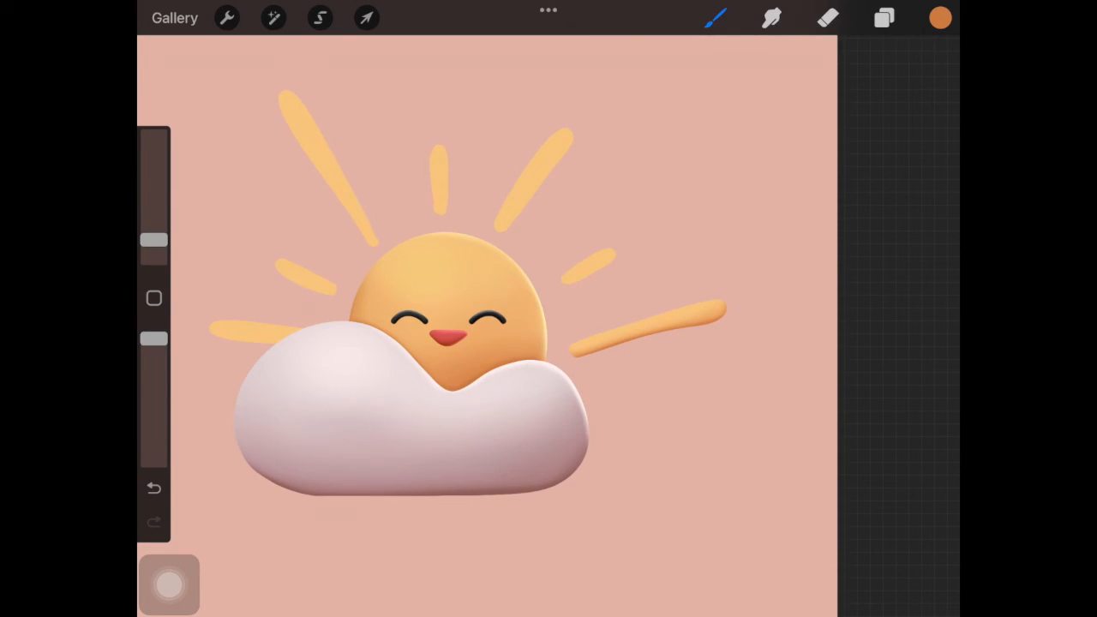
{"action": "left_click", "coordinate": [883, 18]}
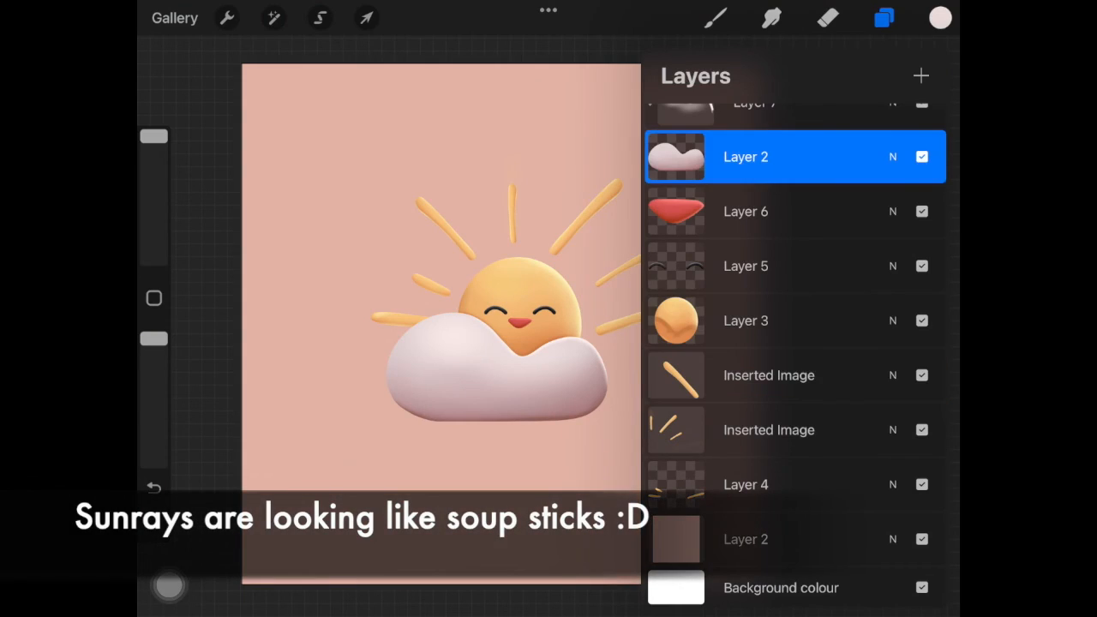
{"action": "left_click", "coordinate": [884, 17]}
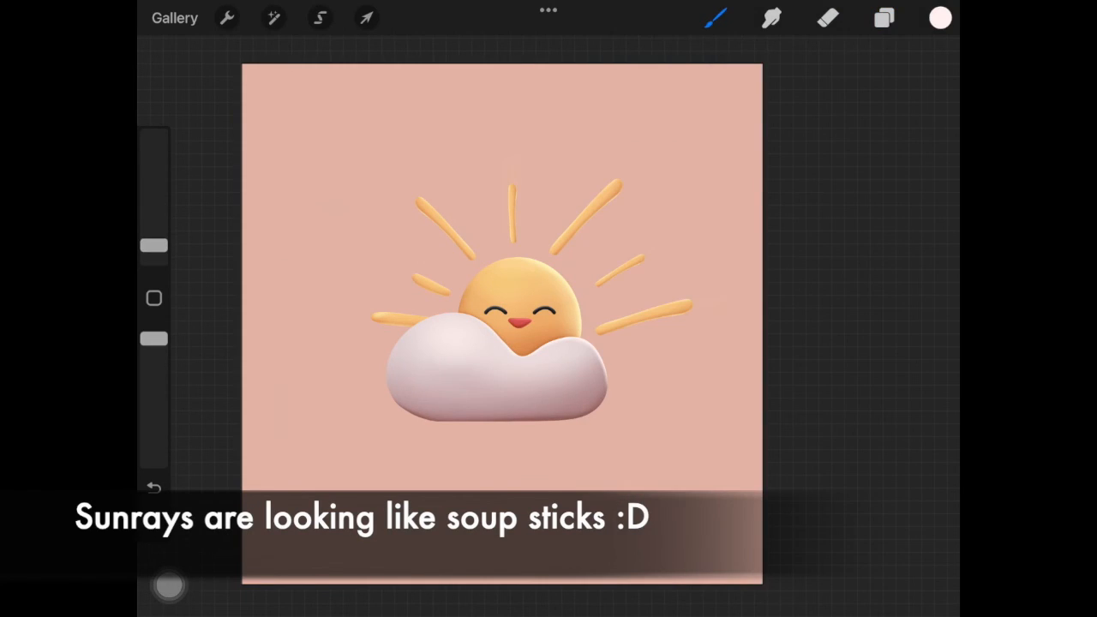